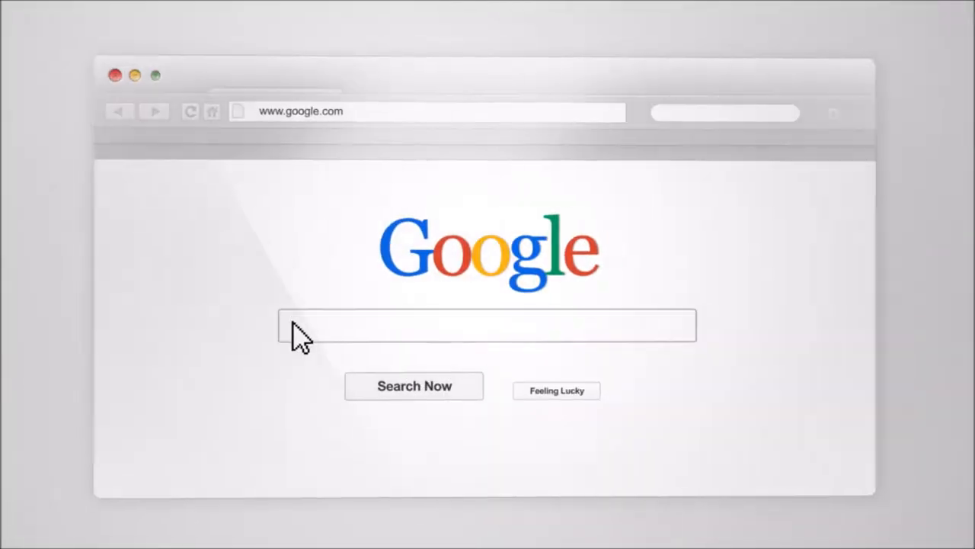
Search Google for RecruitingTools.com "Top Reviews" (Tools OR Technology) "Industry Leading" Tutorials.
type("RecruitingTools.com \"Top Reviews\" (Tools OR Technology) \"Industry Leading\" Tutorials")
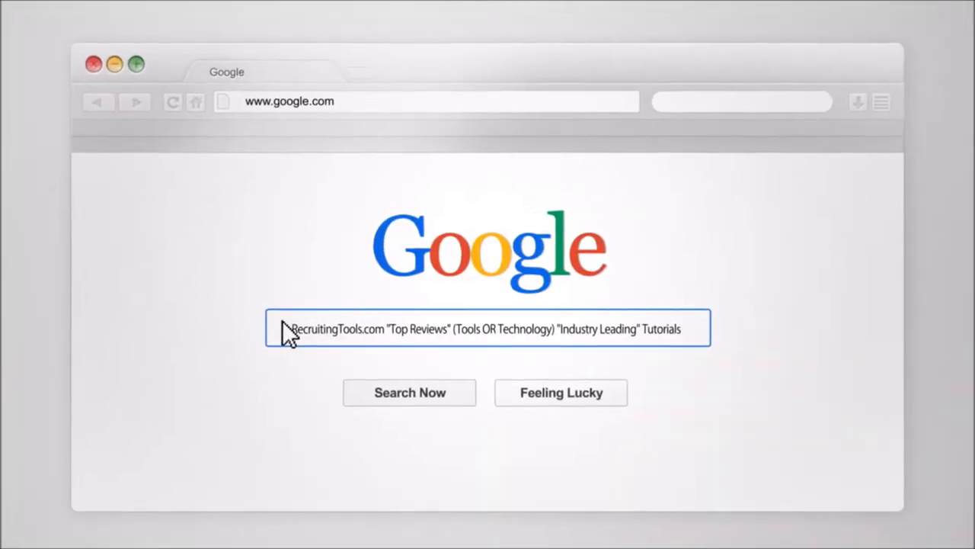
left_click(408, 393)
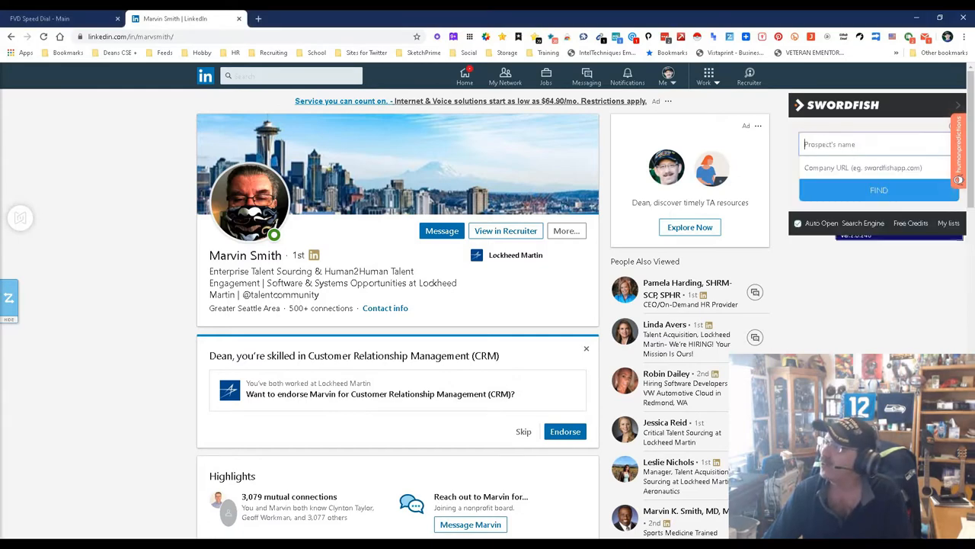
Find contact details for Marvin with company domain lmco.com in the Swordfish panel.
type("Marvin Smith")
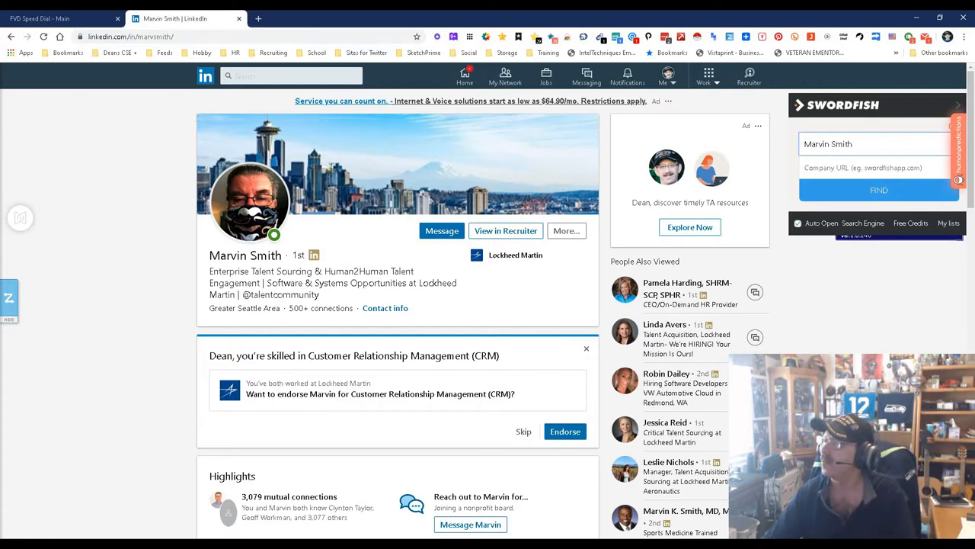
type("lmco.c")
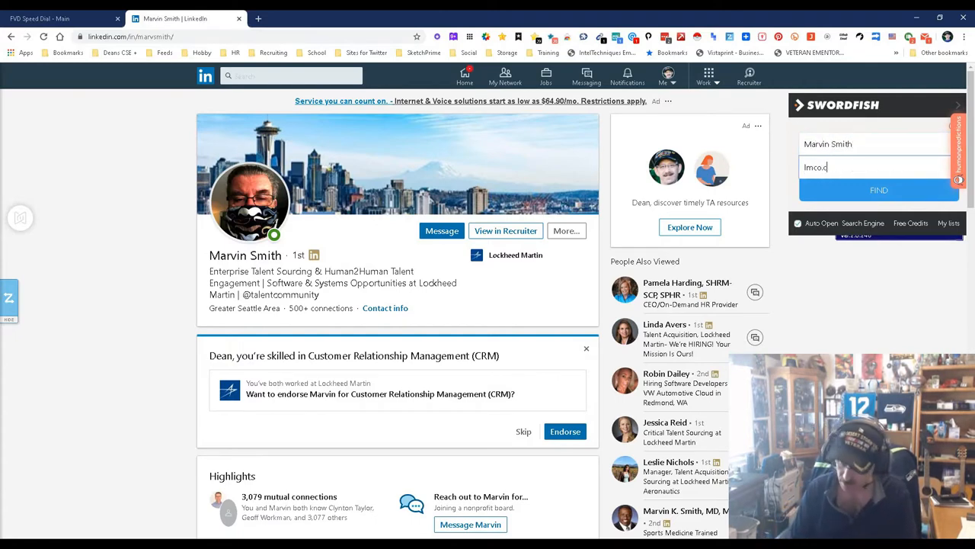
left_click(878, 189)
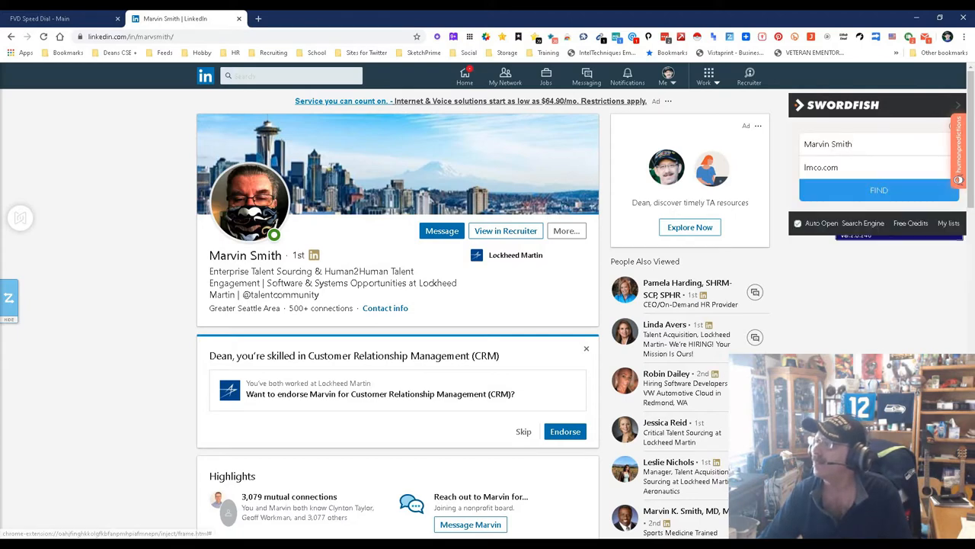
left_click(878, 189)
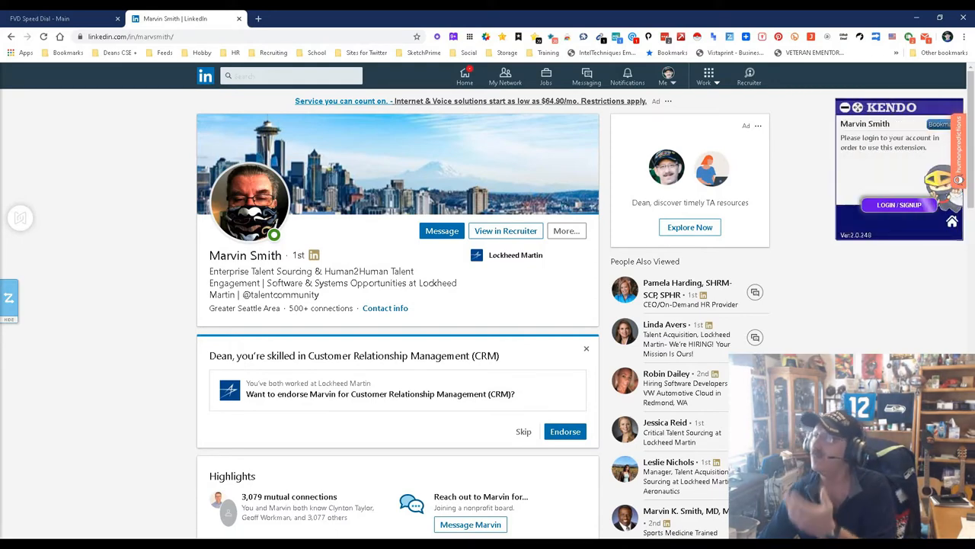
Reveal the profile's emails and phone numbers, then go to the swordfishapp.com search-people page.
left_click(667, 76)
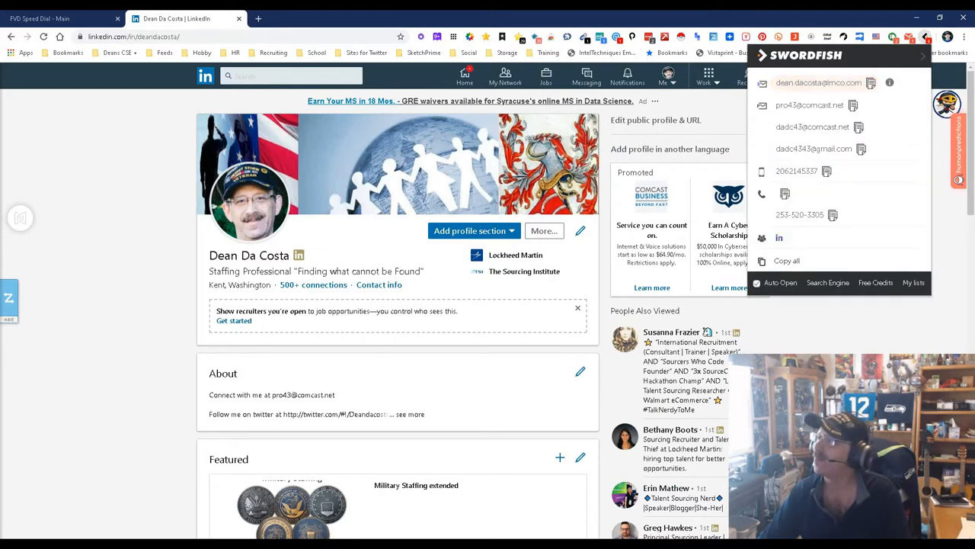
left_click(820, 82)
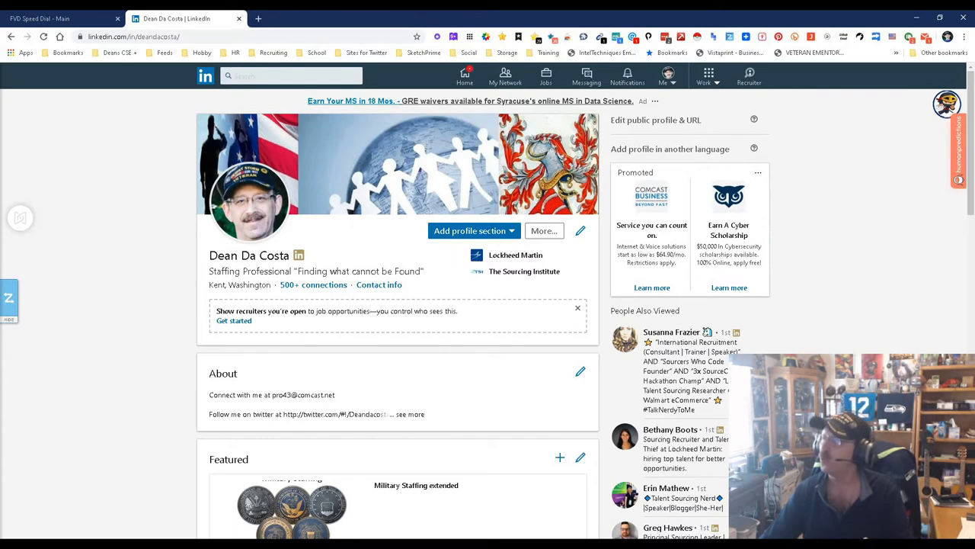
left_click(967, 35)
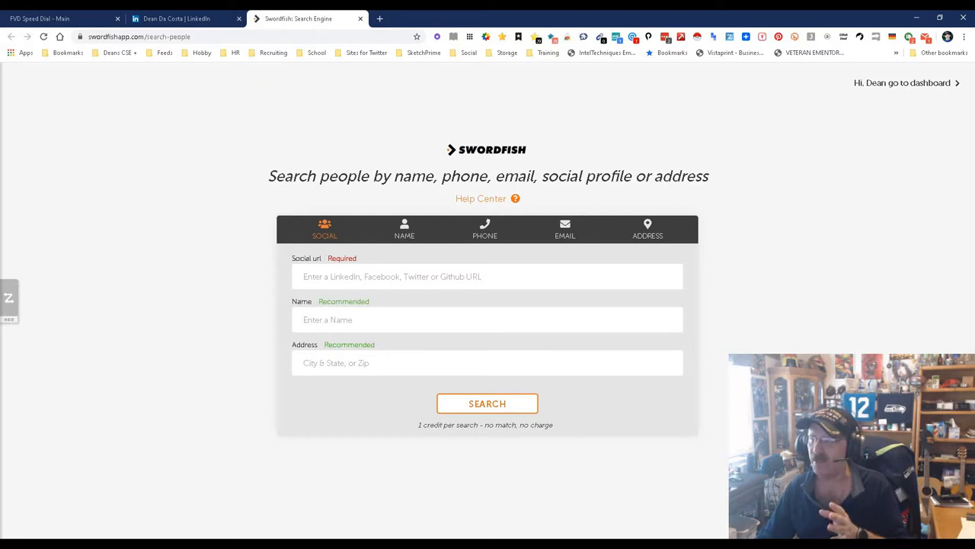
Switch the people search to the Name form showing Company Search and Location Search sections.
left_click(488, 402)
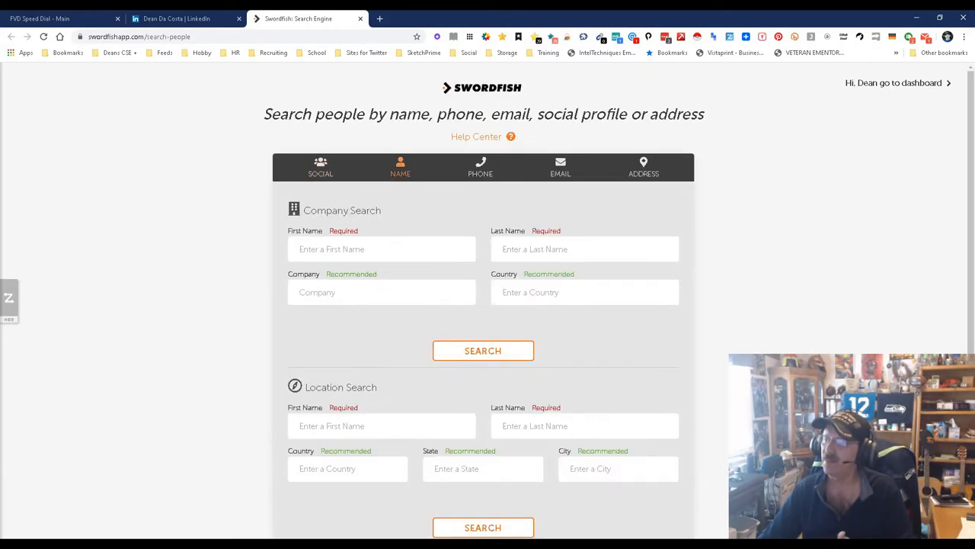
scroll("down", 3)
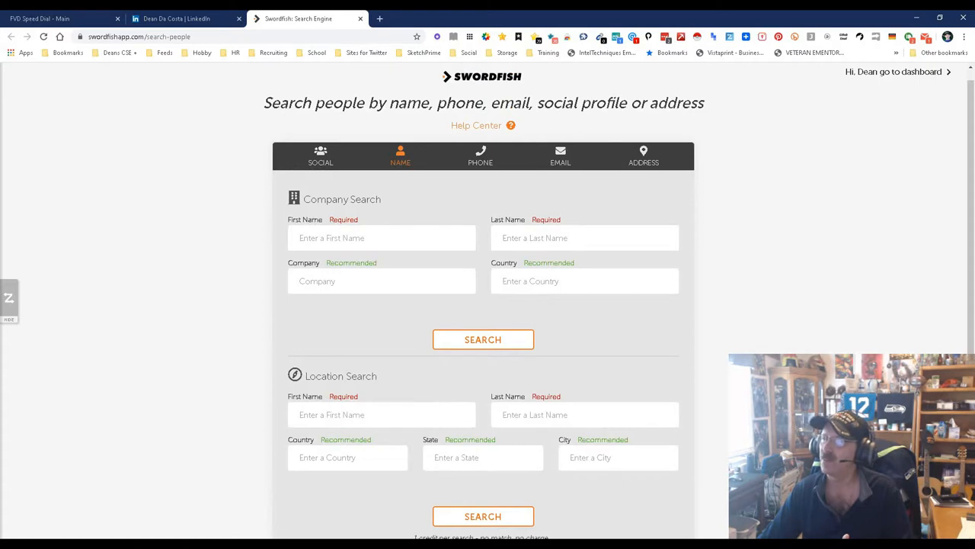
left_click(483, 338)
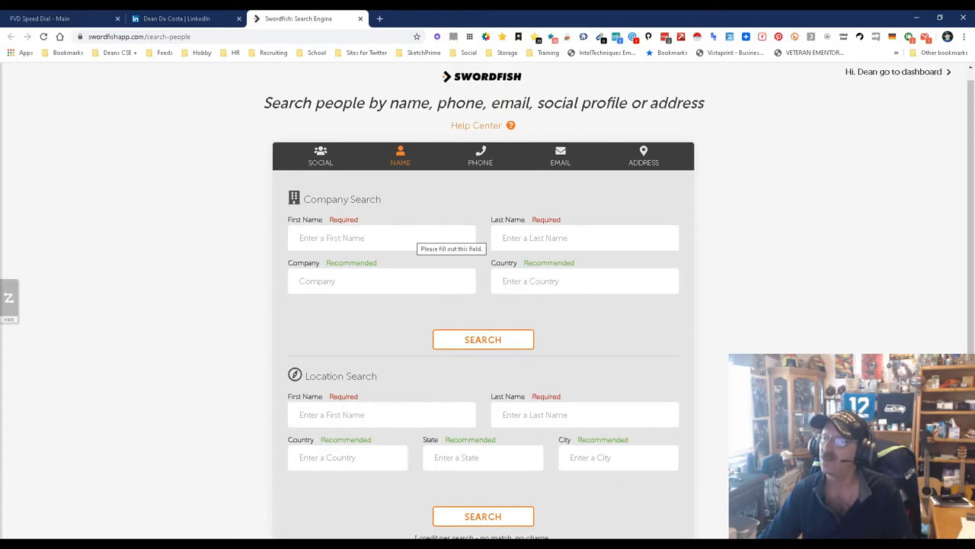
left_click(381, 238)
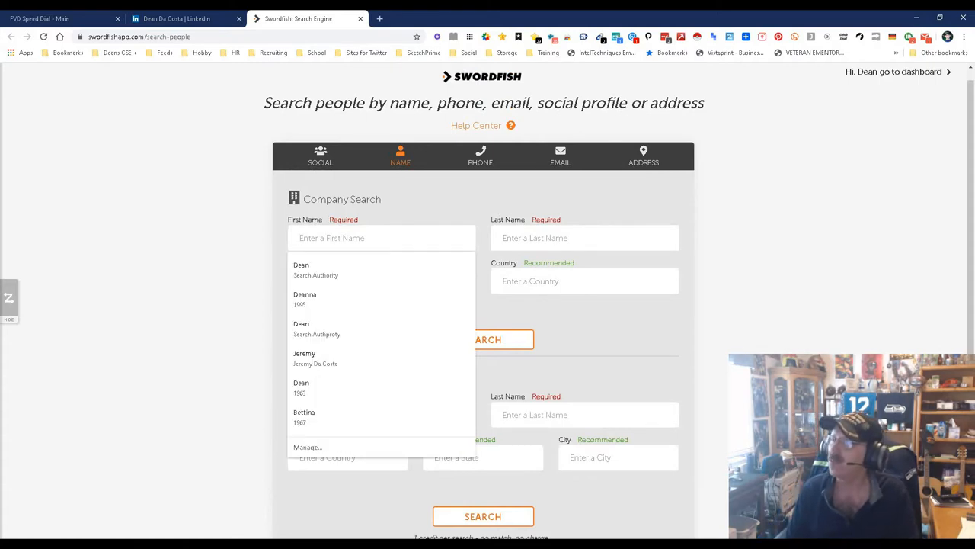
type("Marvi")
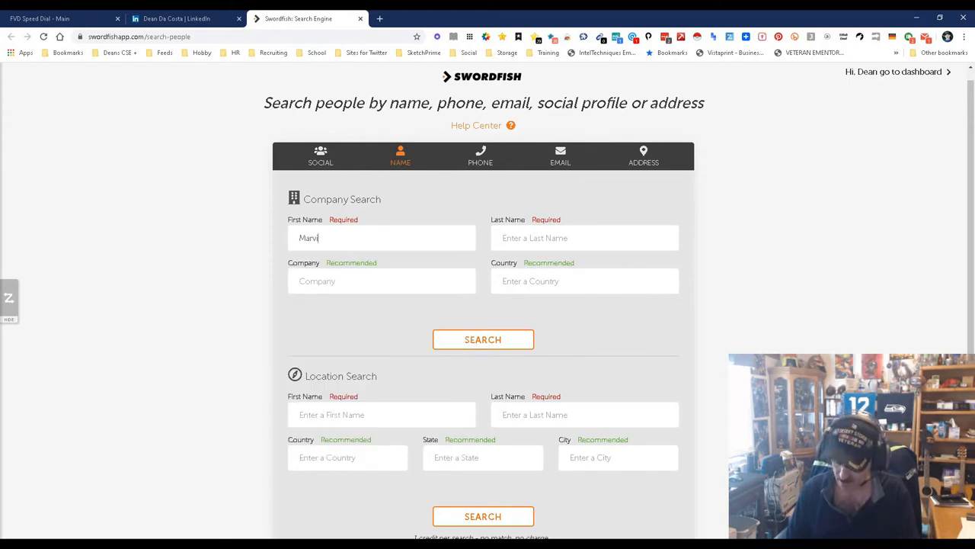
type("Smith")
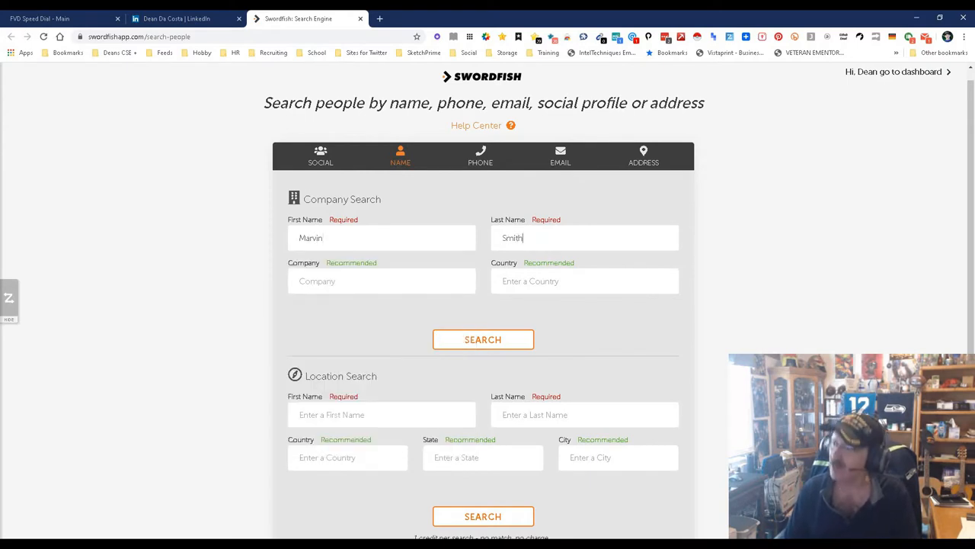
left_click(381, 281)
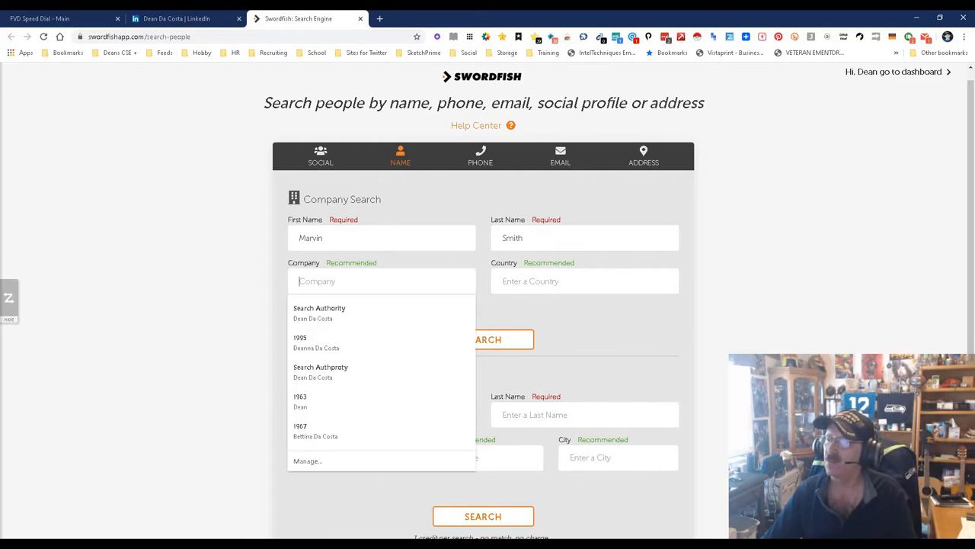
type("Lo")
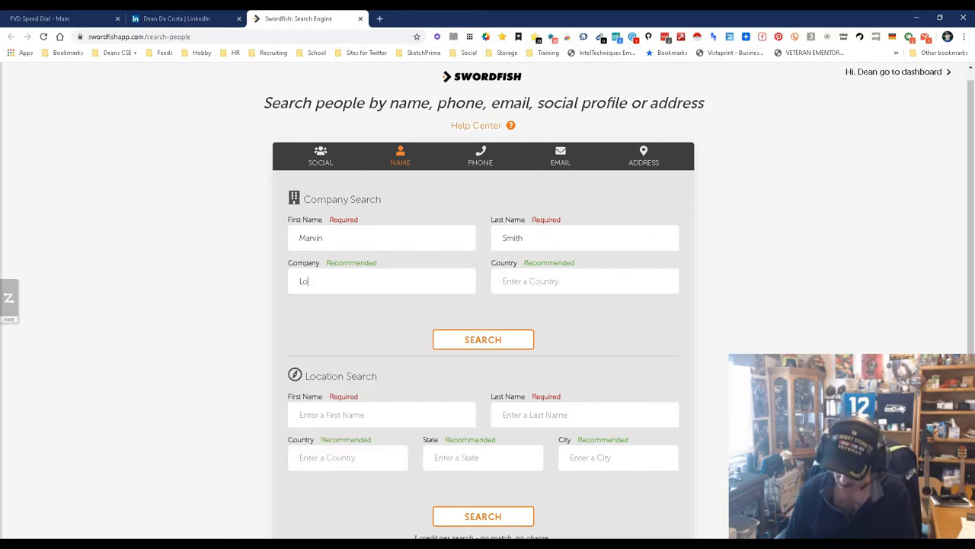
type("cl")
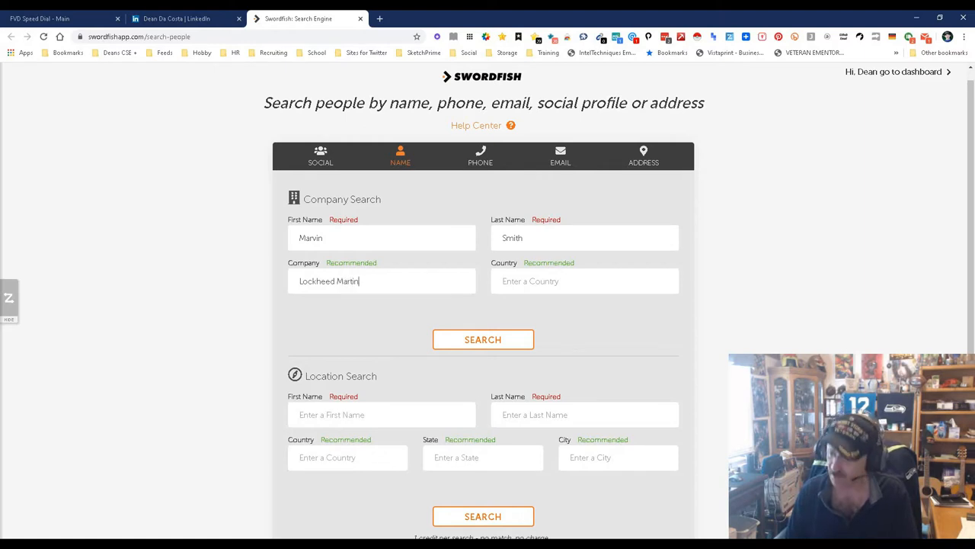
left_click(585, 281)
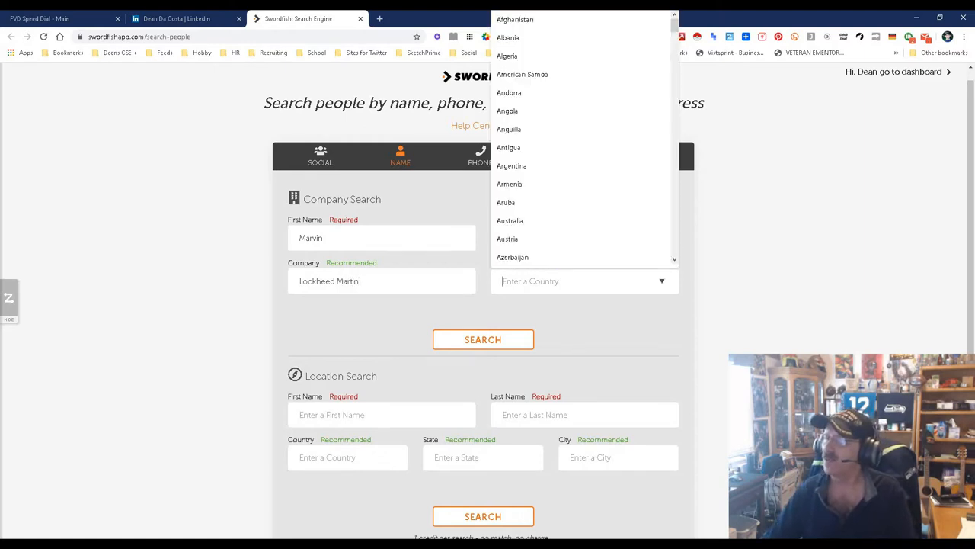
scroll("down", 3)
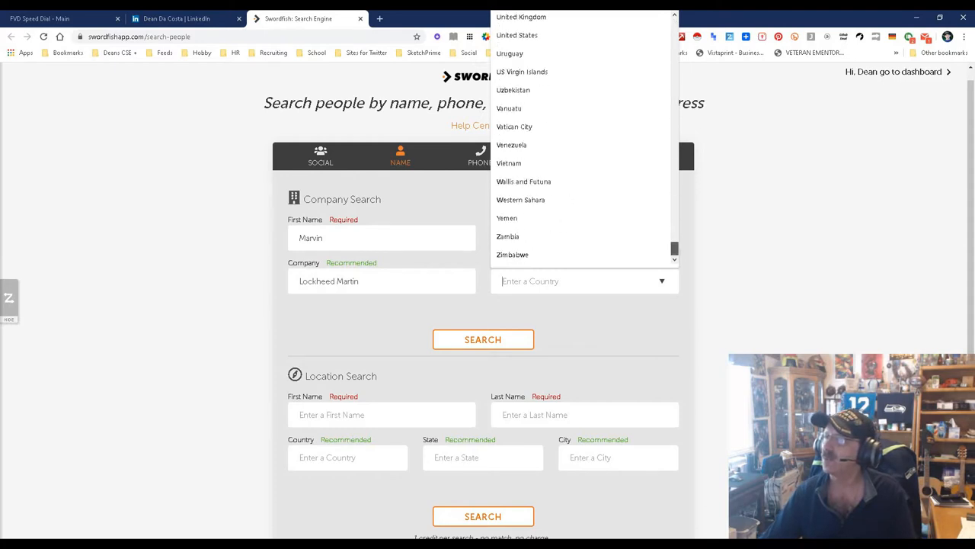
left_click(519, 35)
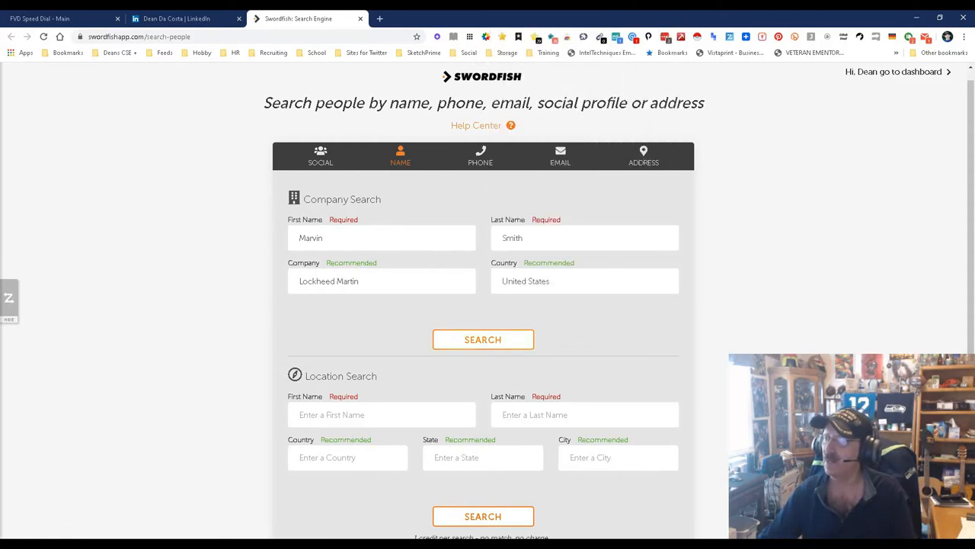
left_click(483, 339)
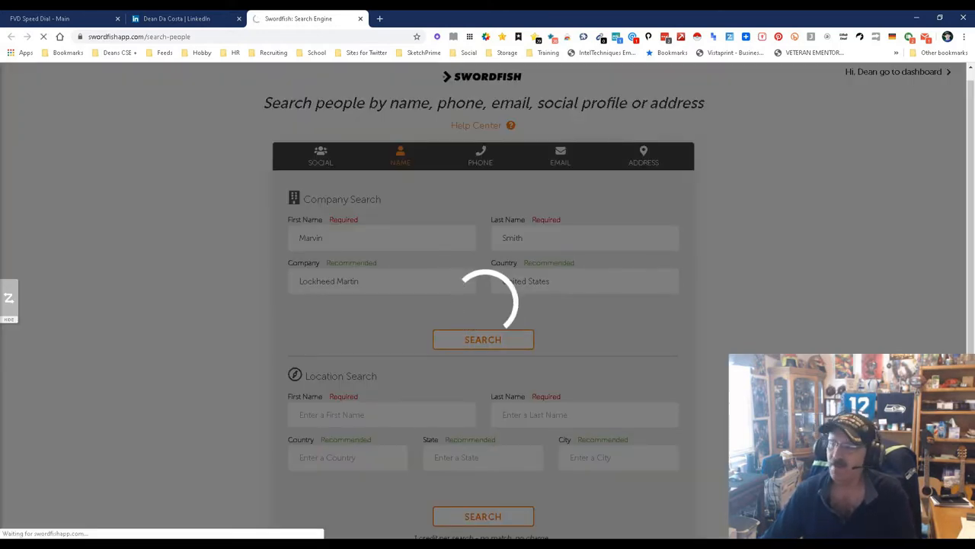
left_click(483, 338)
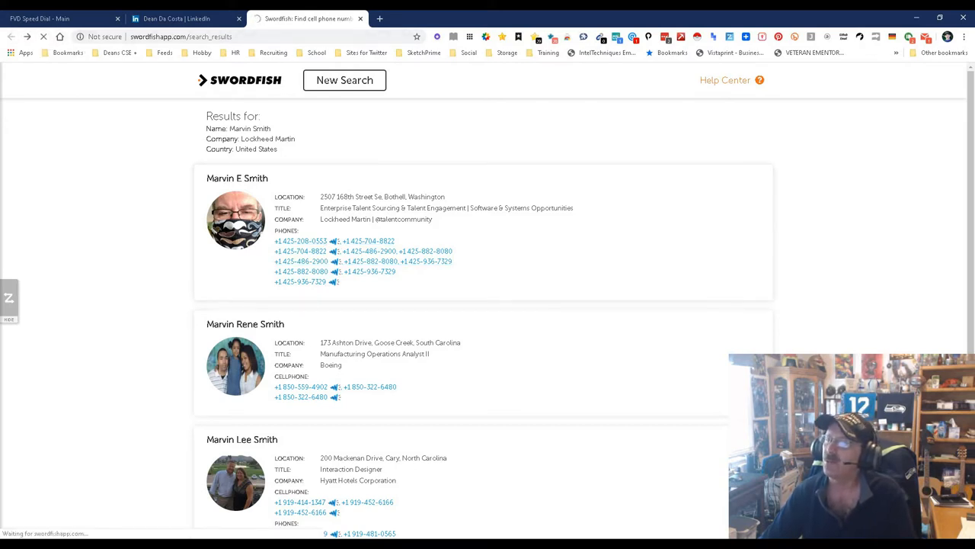
left_click(344, 79)
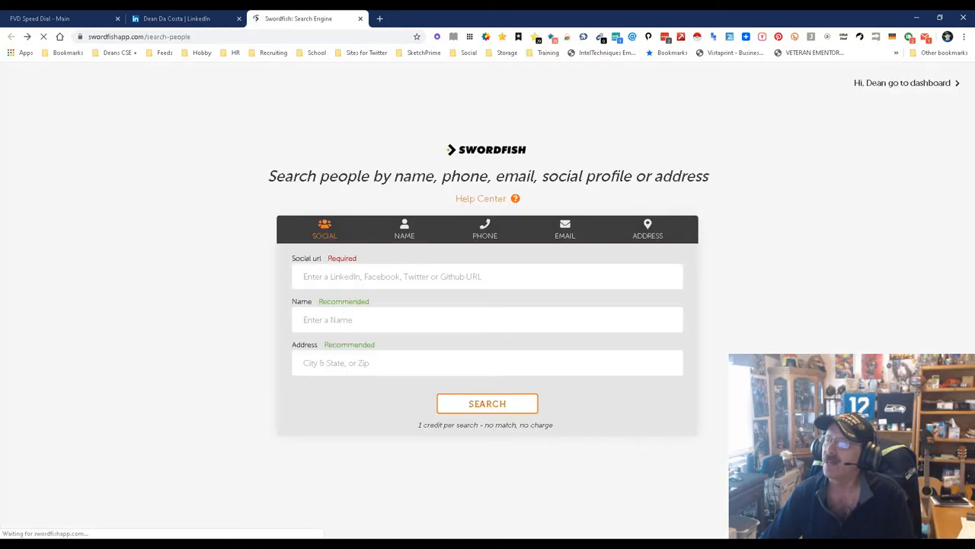
Look over the Phone, Email and Address search forms, then go to the saved-leads dashboard.
left_click(485, 250)
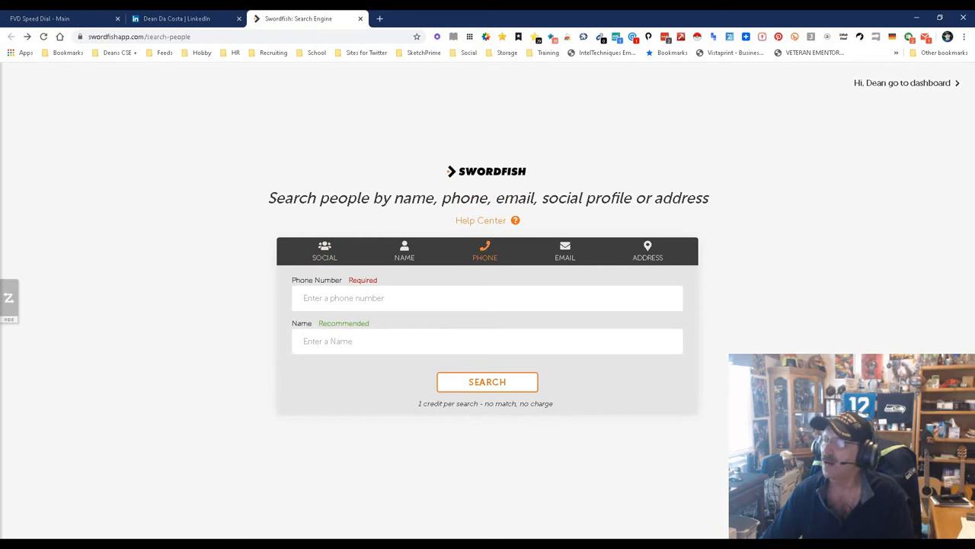
left_click(564, 252)
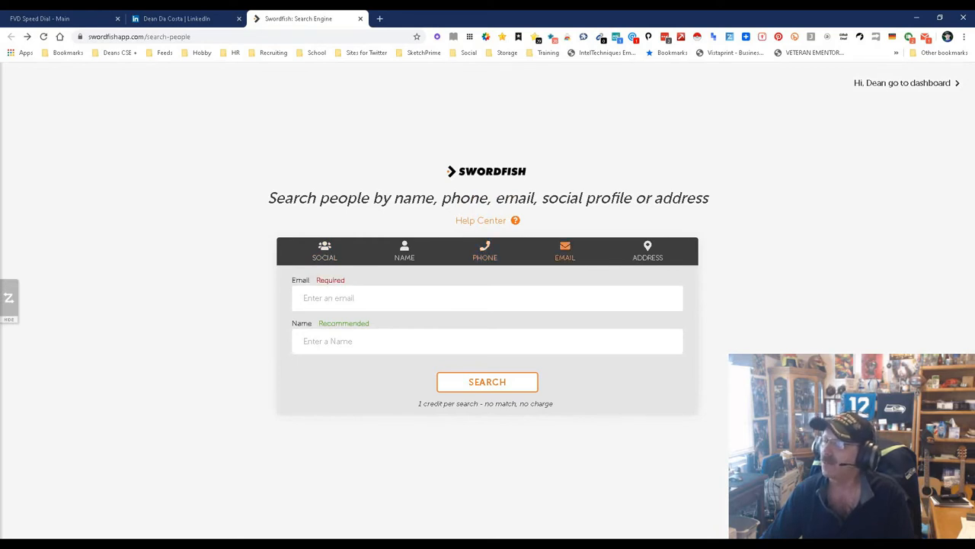
left_click(647, 252)
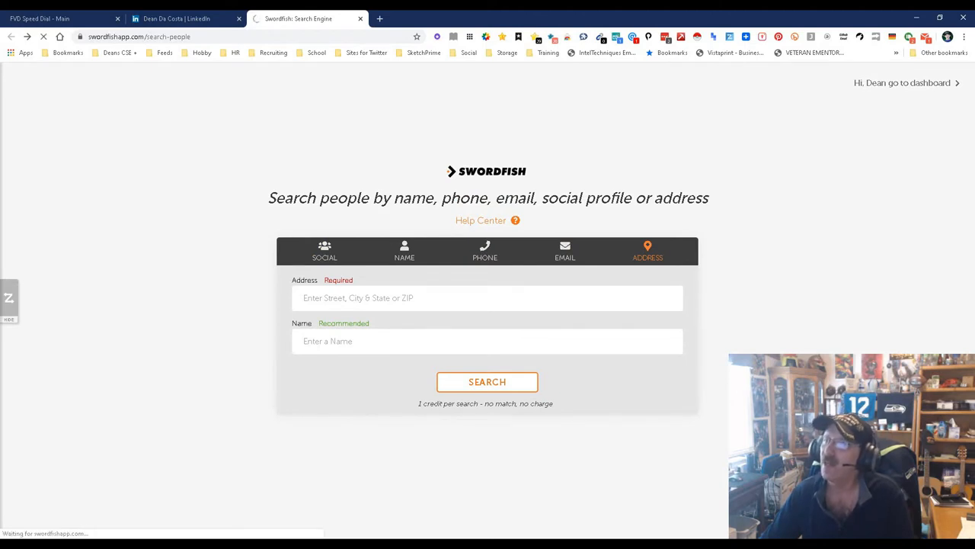
left_click(906, 82)
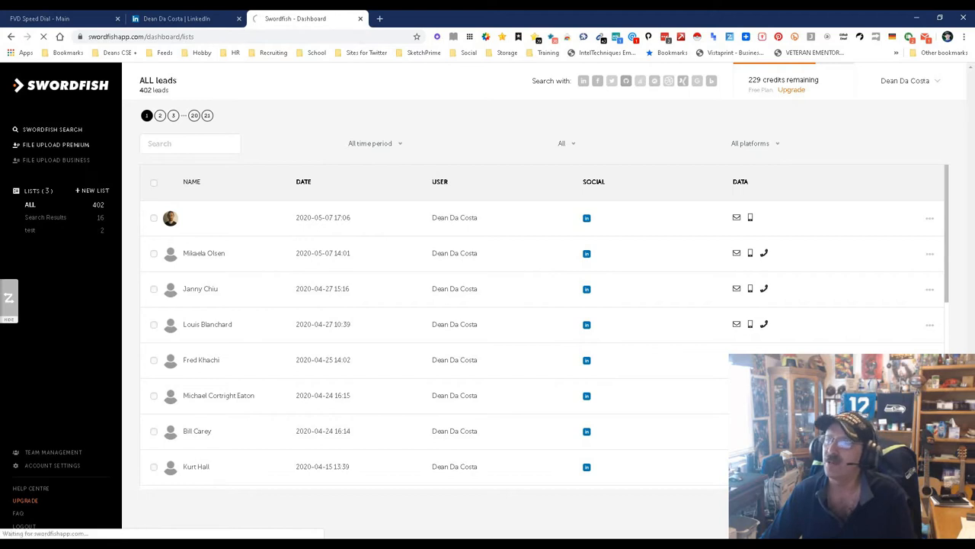
Go to the File Upload Business page for adding business emails to a CSV list.
left_click(55, 160)
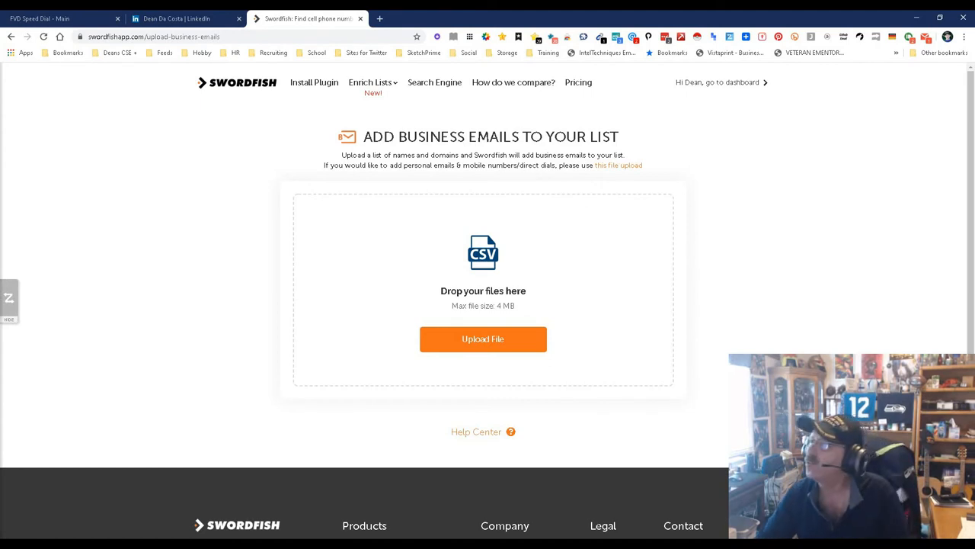
mouse_move(434, 82)
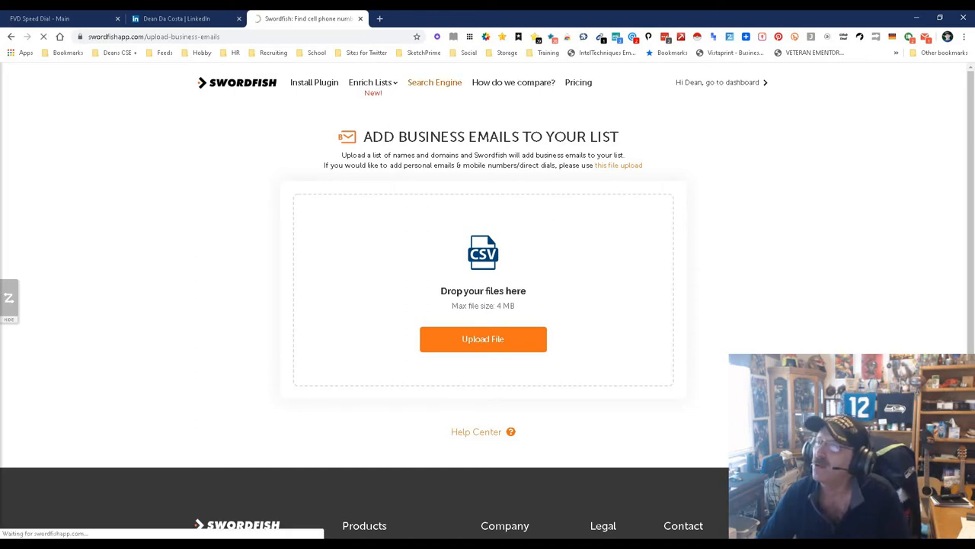
left_click(435, 83)
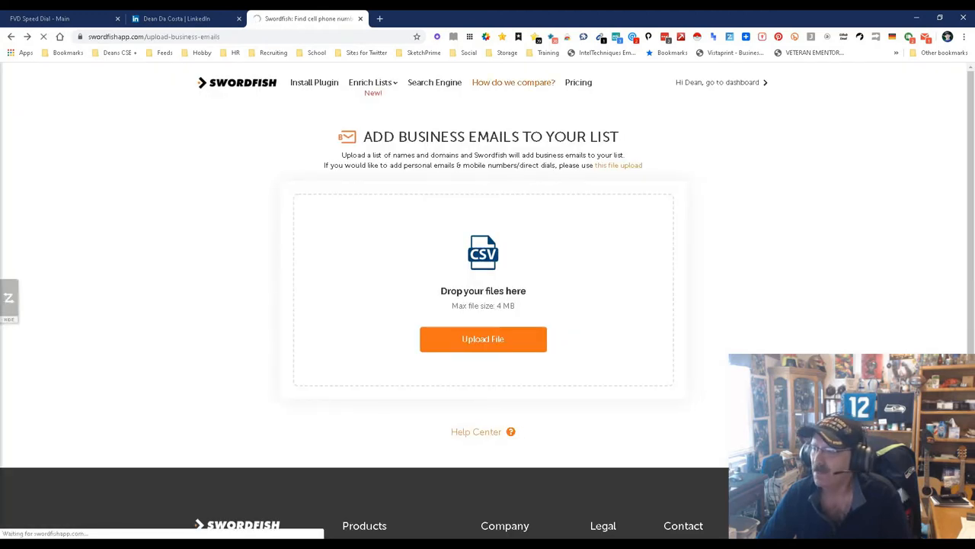
View the 'How do we compare?' page contrasting Swordfish with Lusha, ContactOut and Nymeria.
left_click(514, 83)
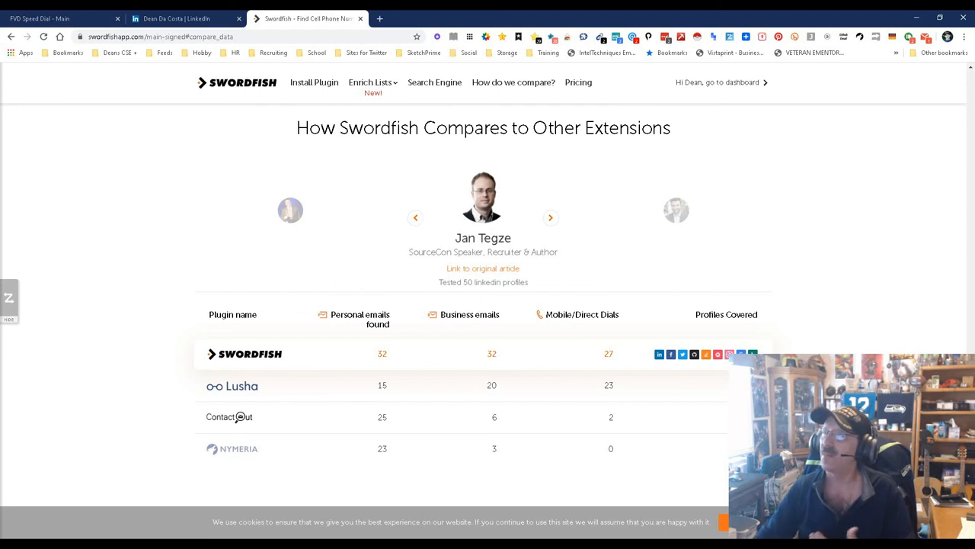
left_click(369, 83)
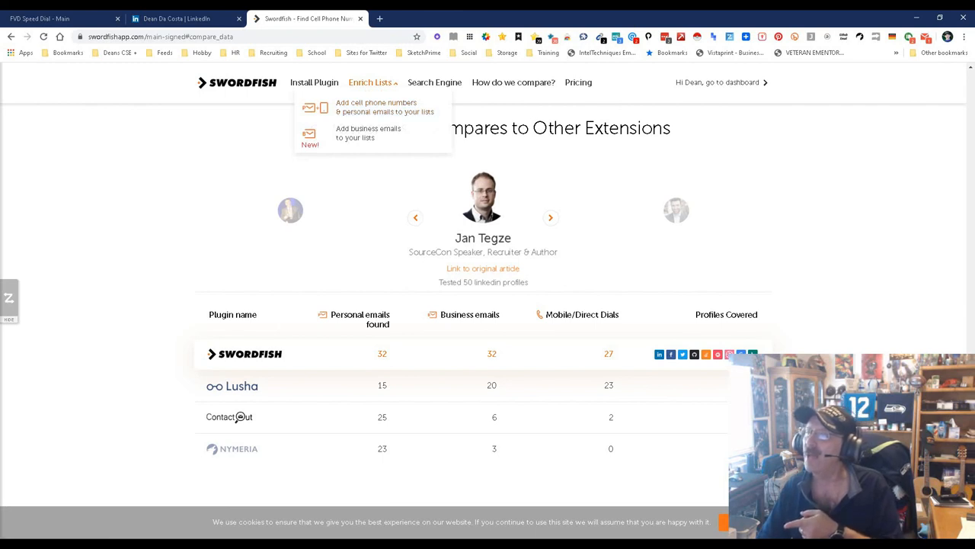
mouse_move(369, 132)
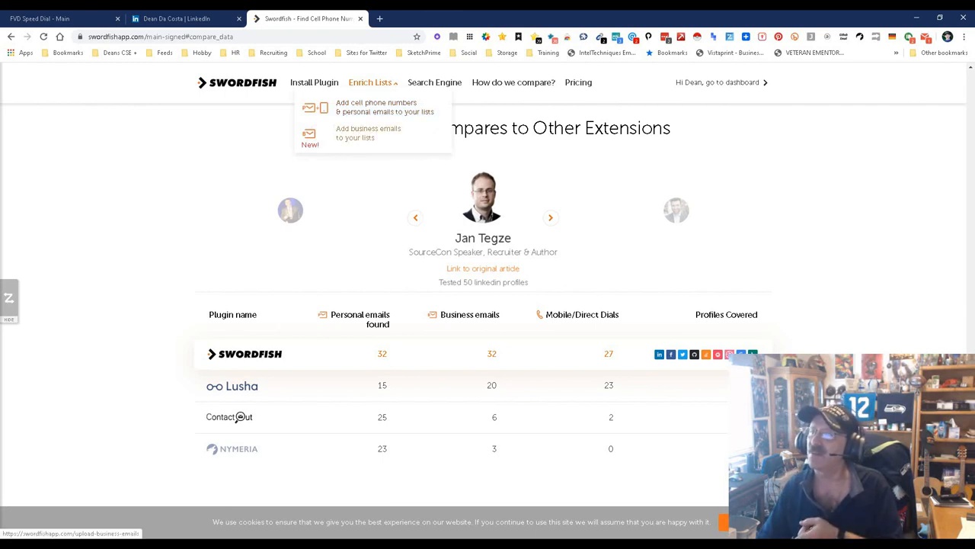